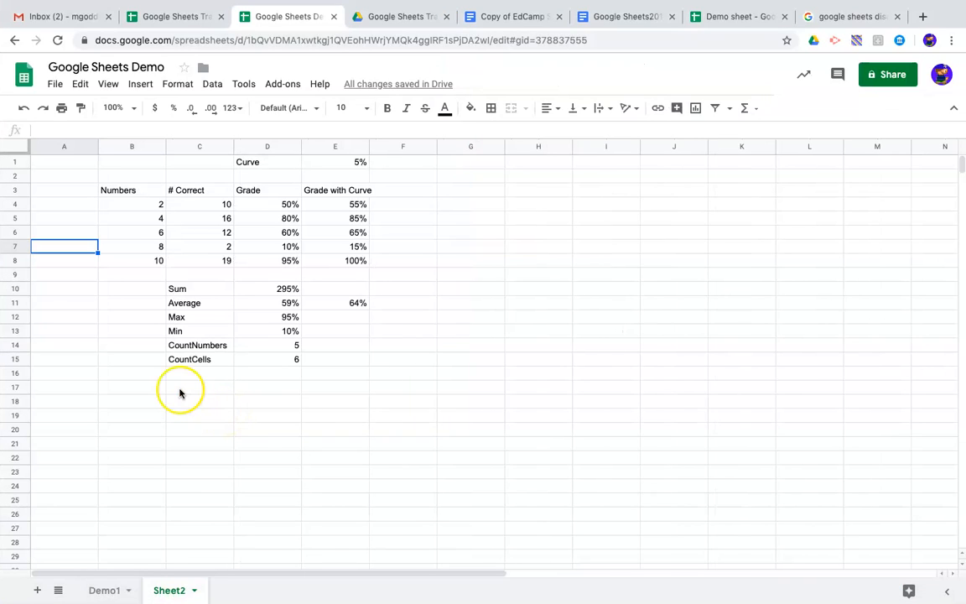
pyautogui.moveTo(229, 376)
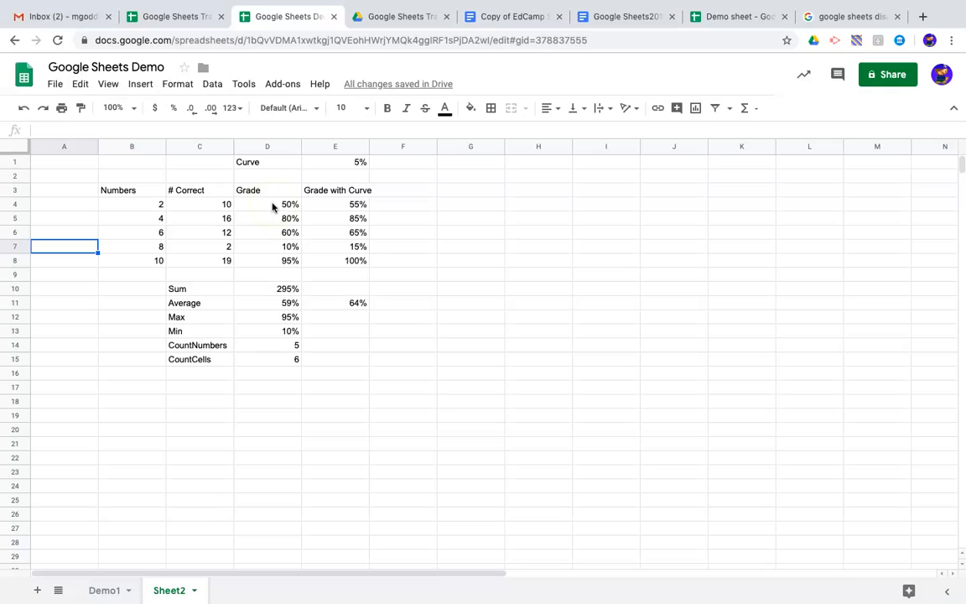
# Select the grades in D4:D8 and open the conditional formatting rules panel.
pyautogui.click(268, 204)
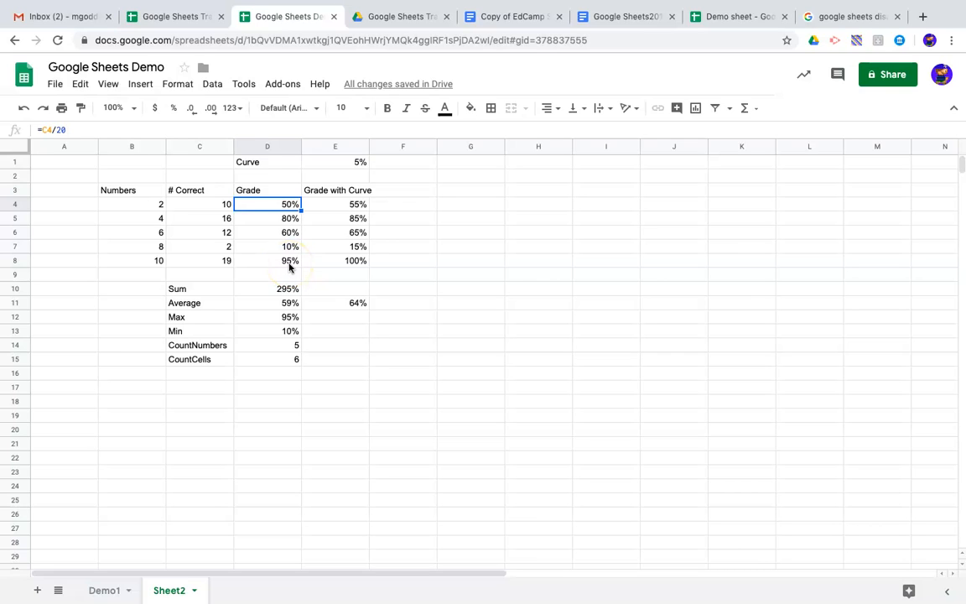
pyautogui.click(266, 204)
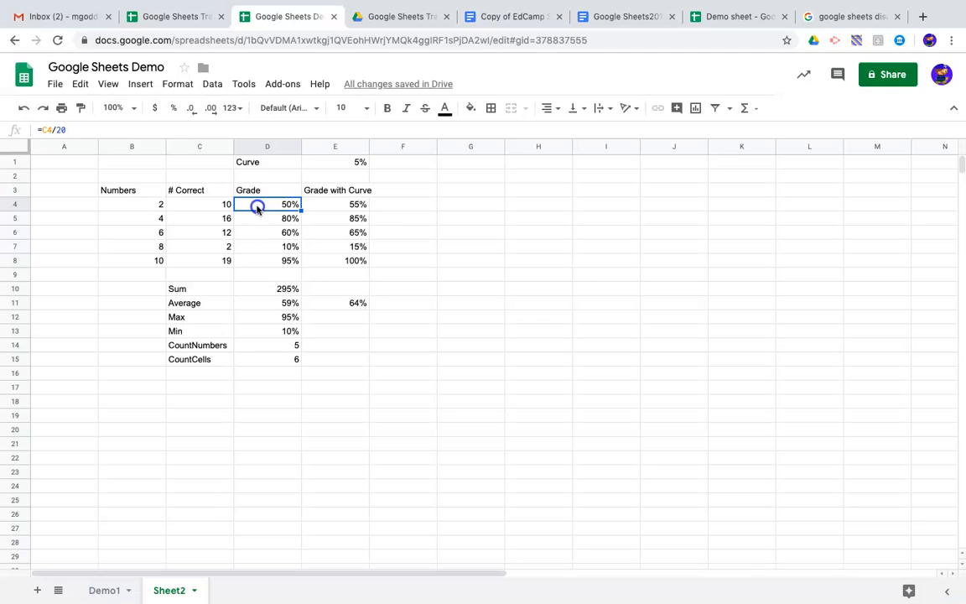
pyautogui.moveTo(267, 204); pyautogui.dragTo(267, 260)
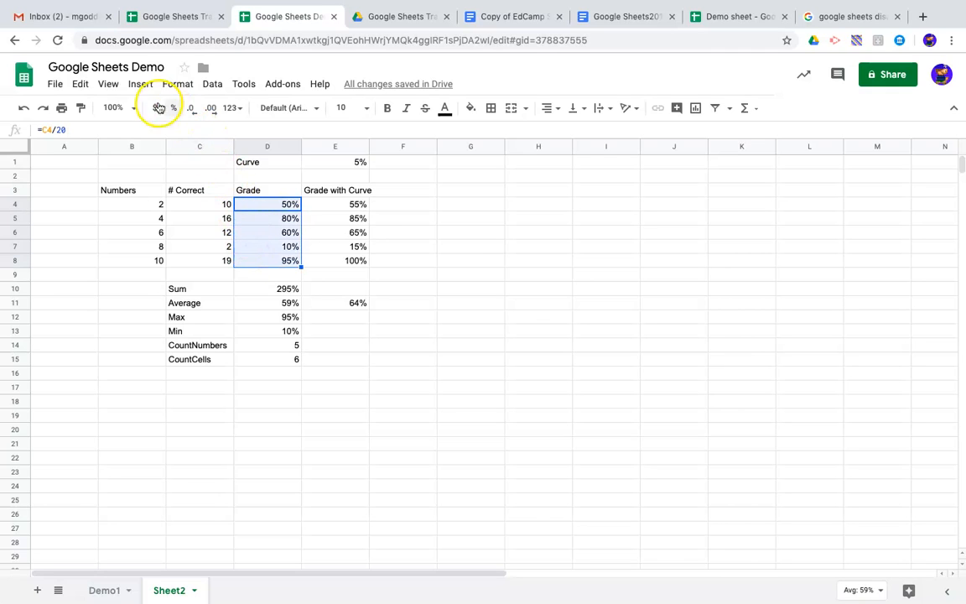
pyautogui.click(177, 83)
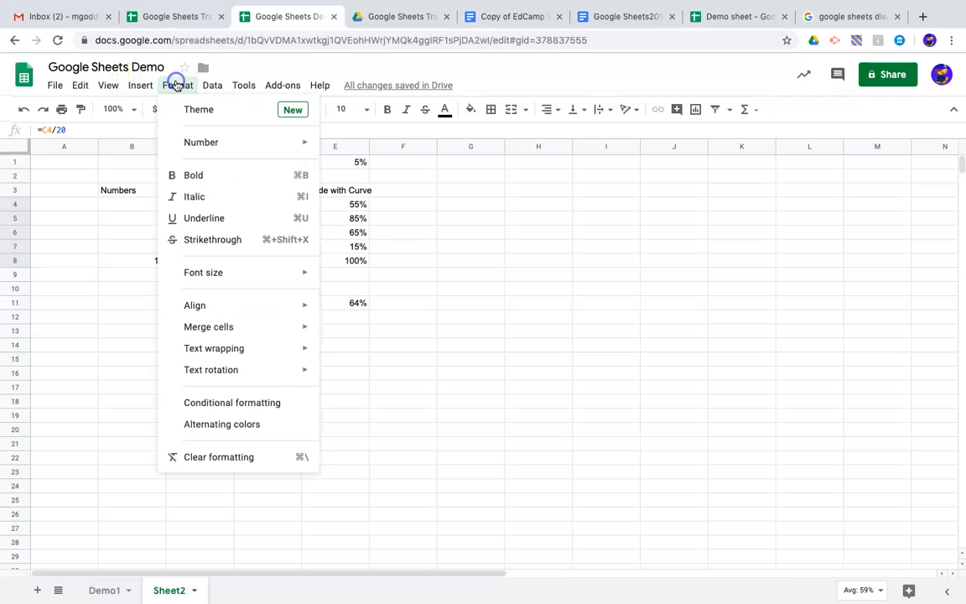
pyautogui.moveTo(203, 218)
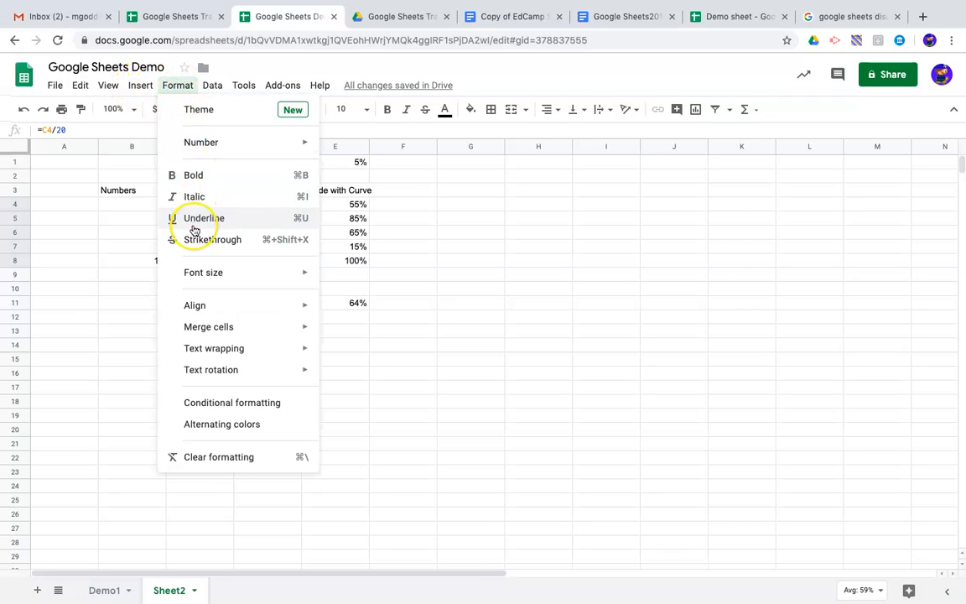
pyautogui.click(232, 401)
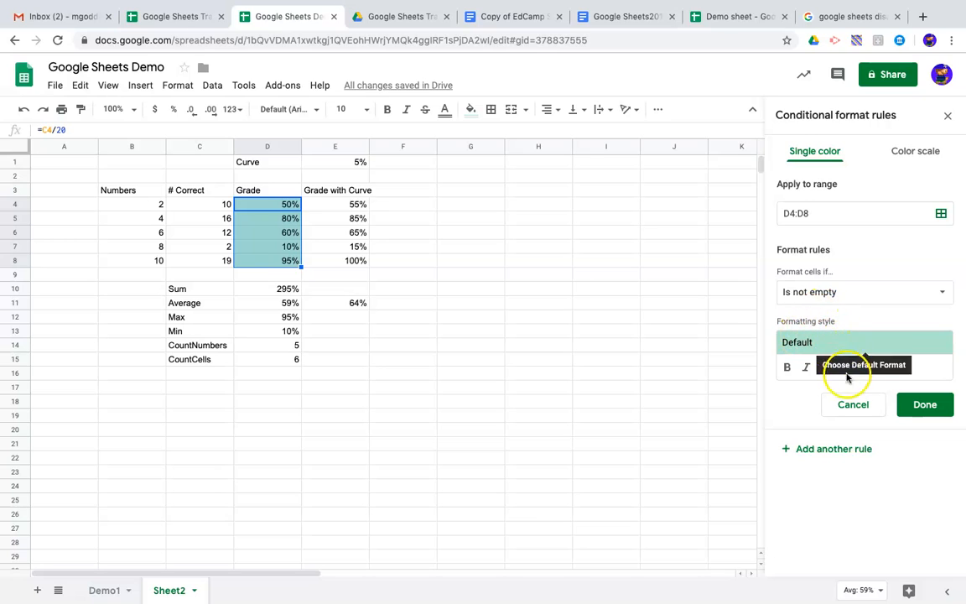
pyautogui.moveTo(850, 332)
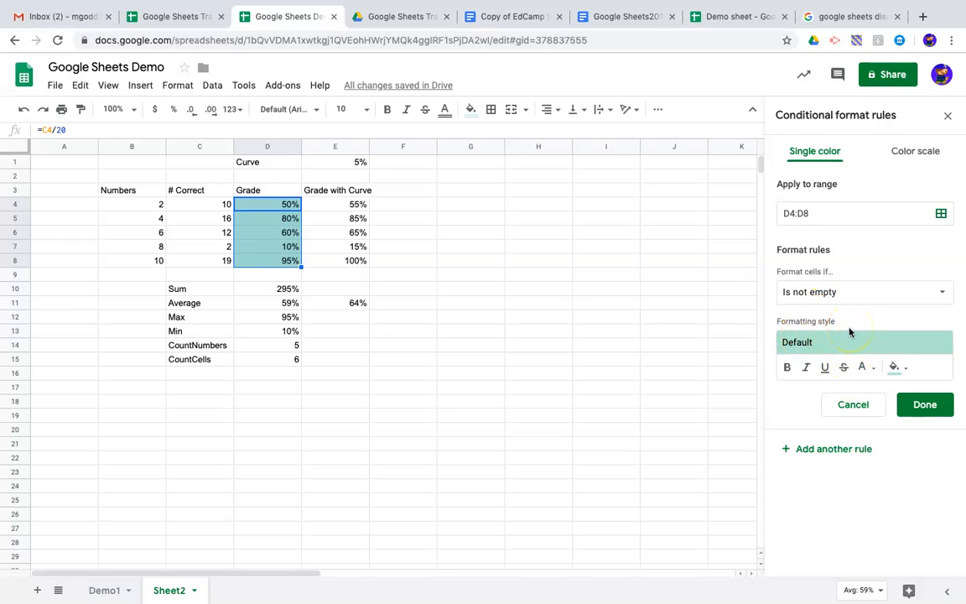
# Make the grade rule a color scale with a red minpoint and green maxpoint.
pyautogui.click(915, 151)
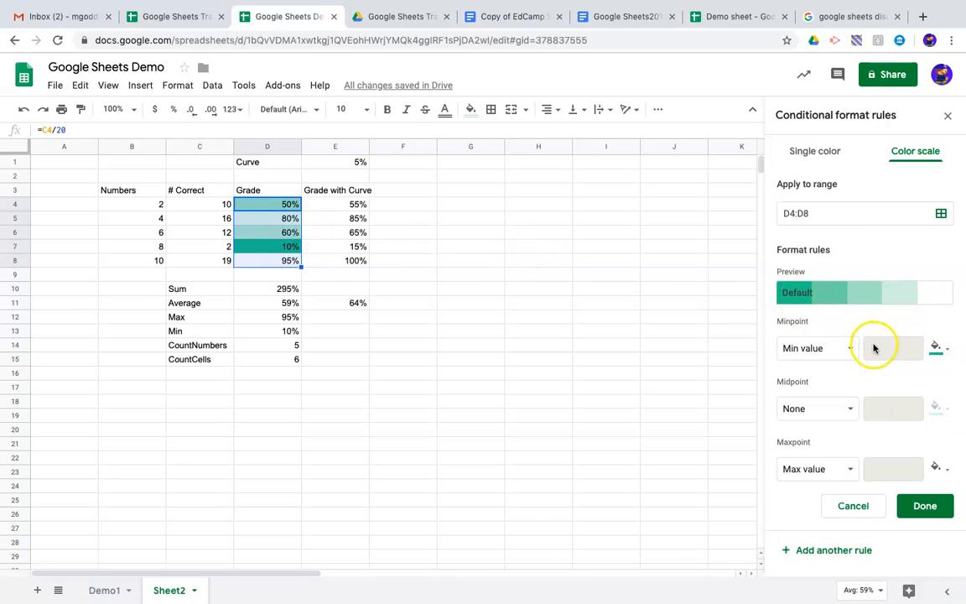
pyautogui.moveTo(937, 348)
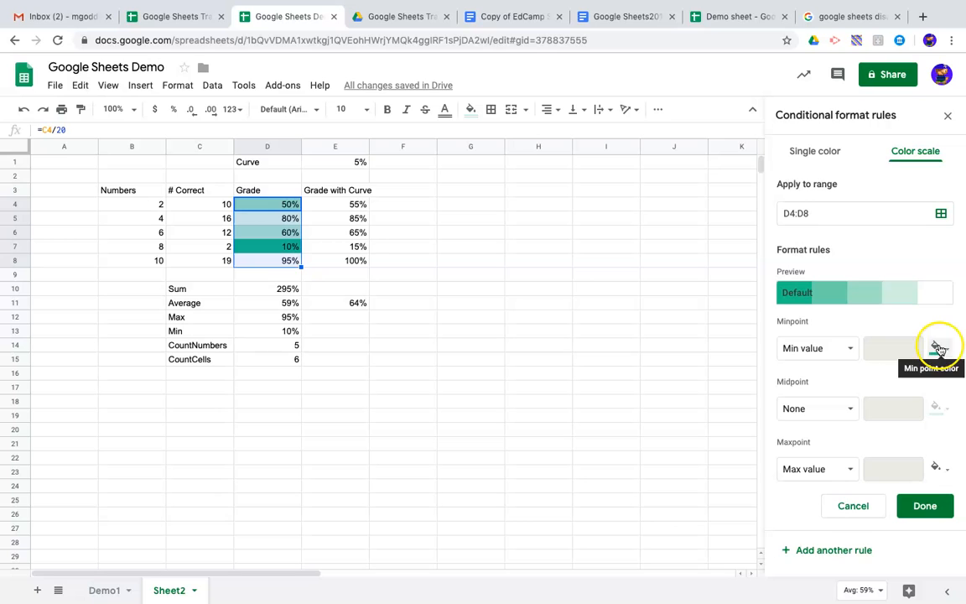
pyautogui.click(938, 348)
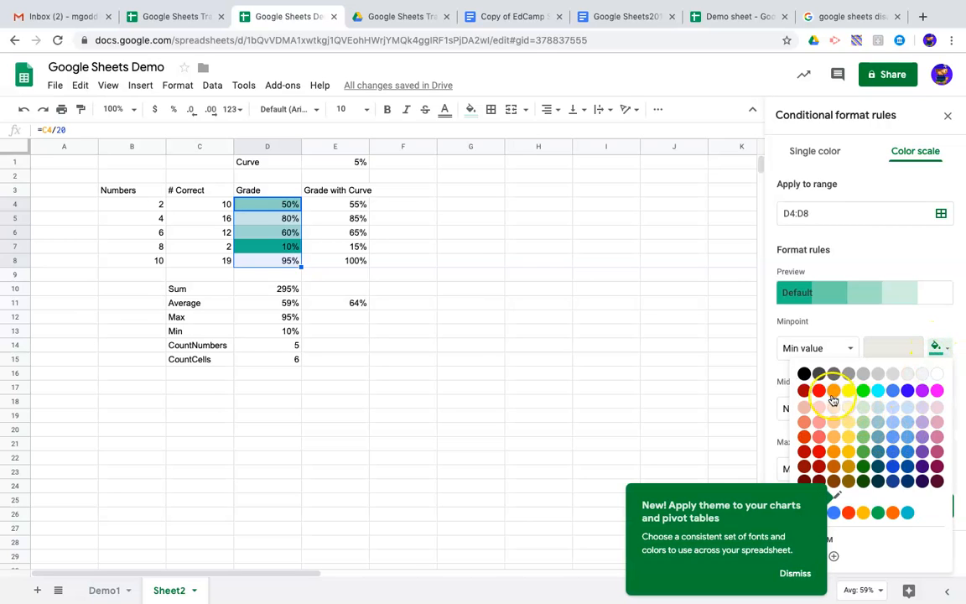
pyautogui.click(820, 390)
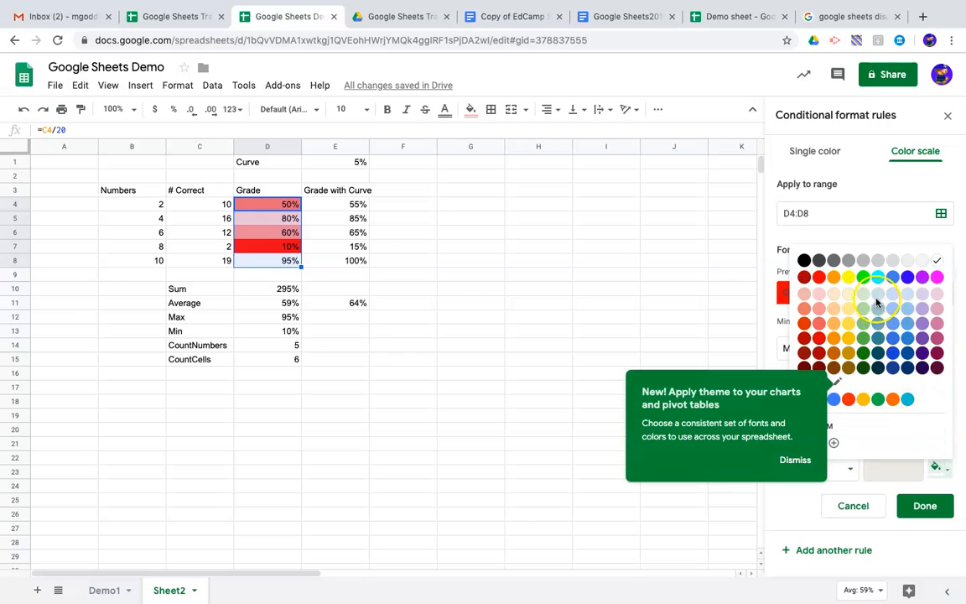
pyautogui.moveTo(865, 277)
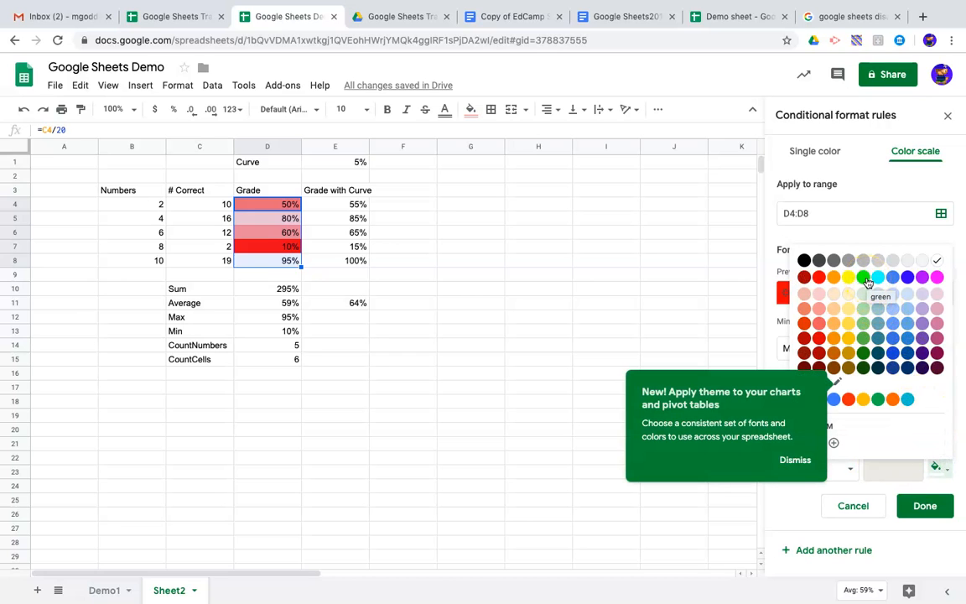
pyautogui.click(867, 277)
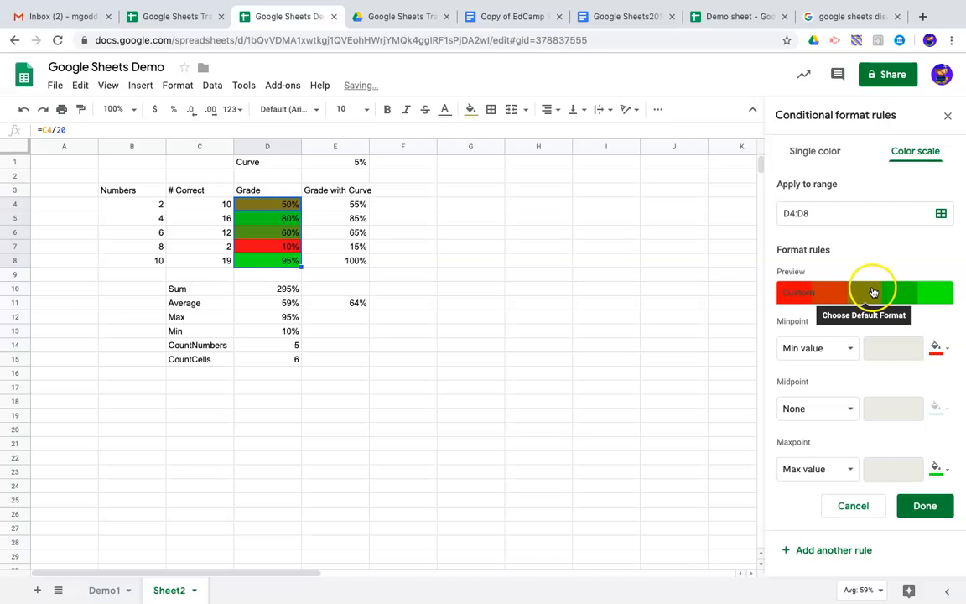
pyautogui.click(814, 408)
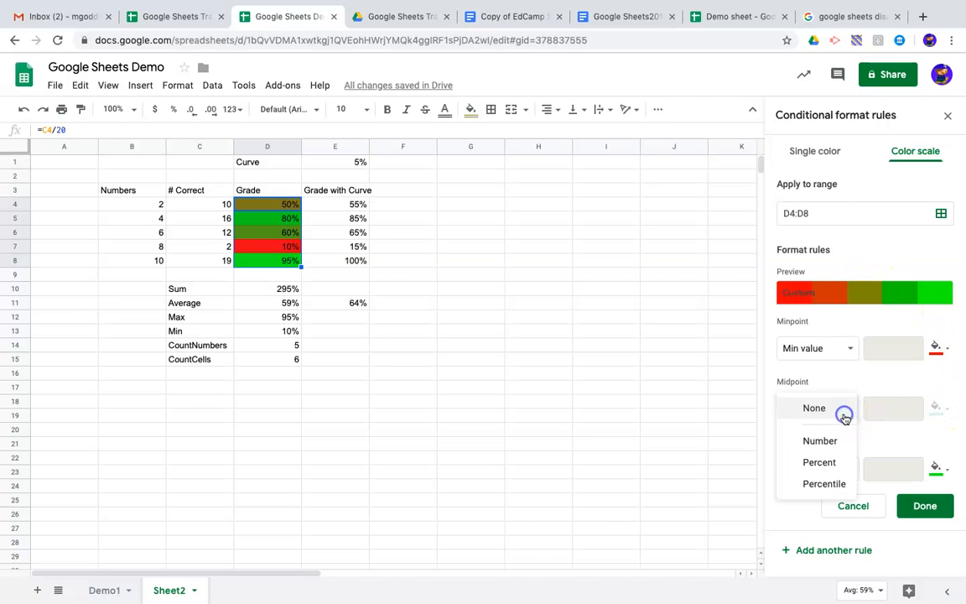
pyautogui.moveTo(821, 440)
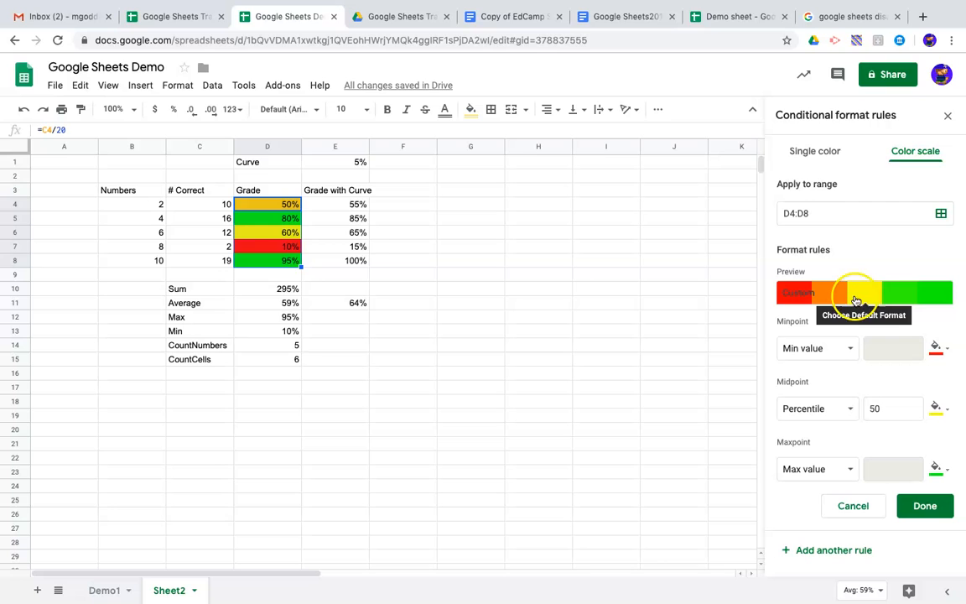
pyautogui.moveTo(707, 276)
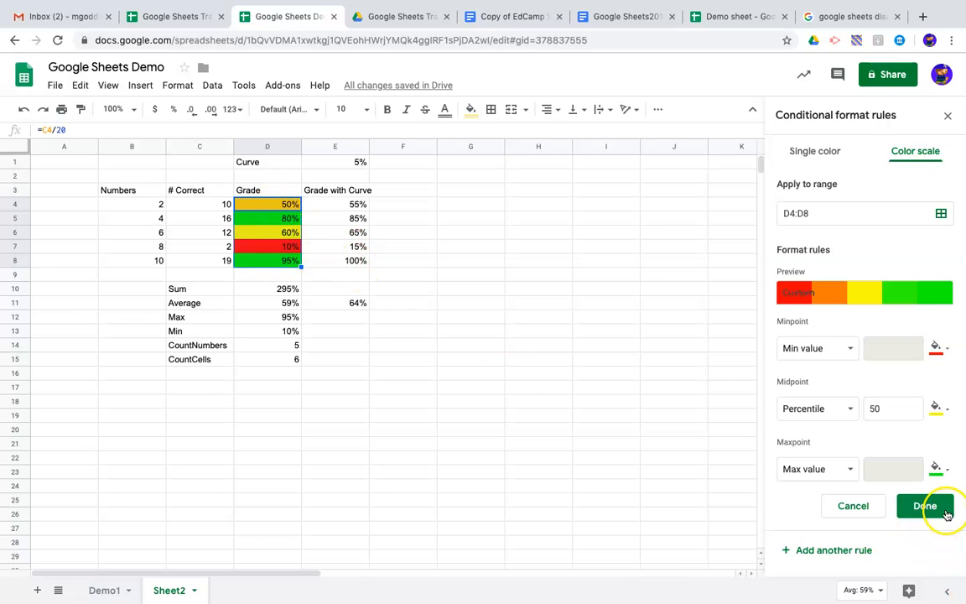
# Save the red-yellow-green color scale rule with its yellow 50th-percentile midpoint.
pyautogui.click(925, 506)
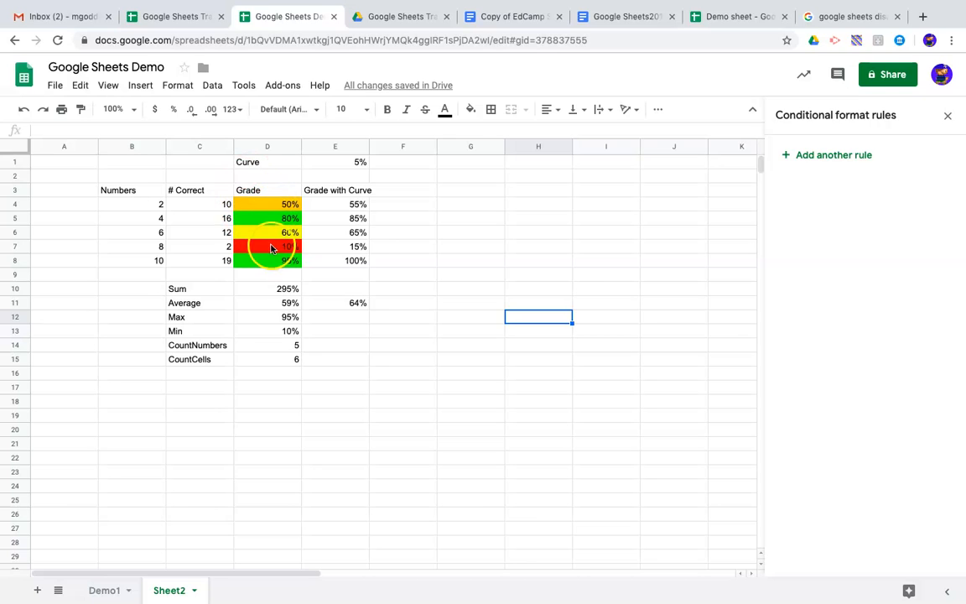
pyautogui.moveTo(281, 204)
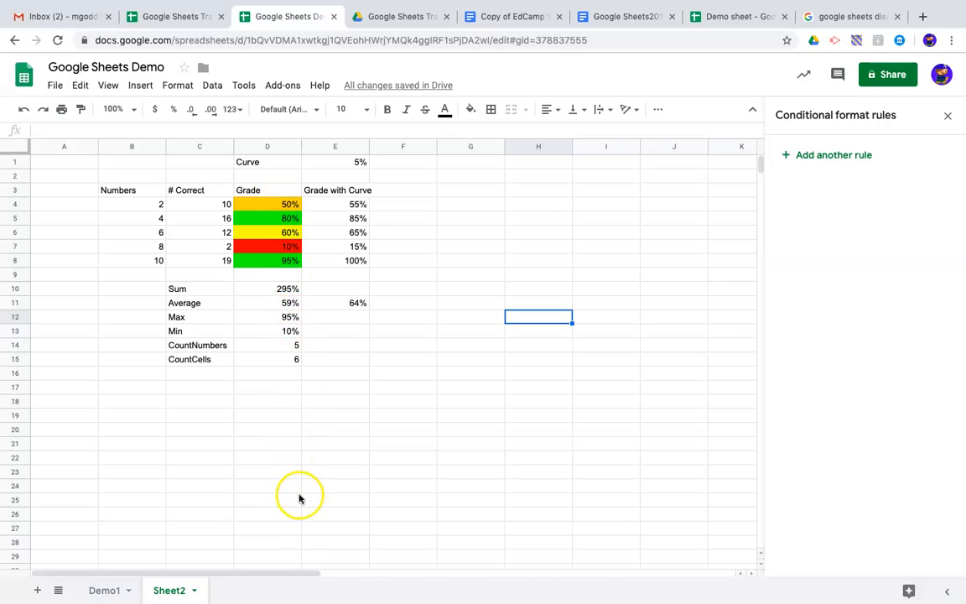
pyautogui.moveTo(306, 451)
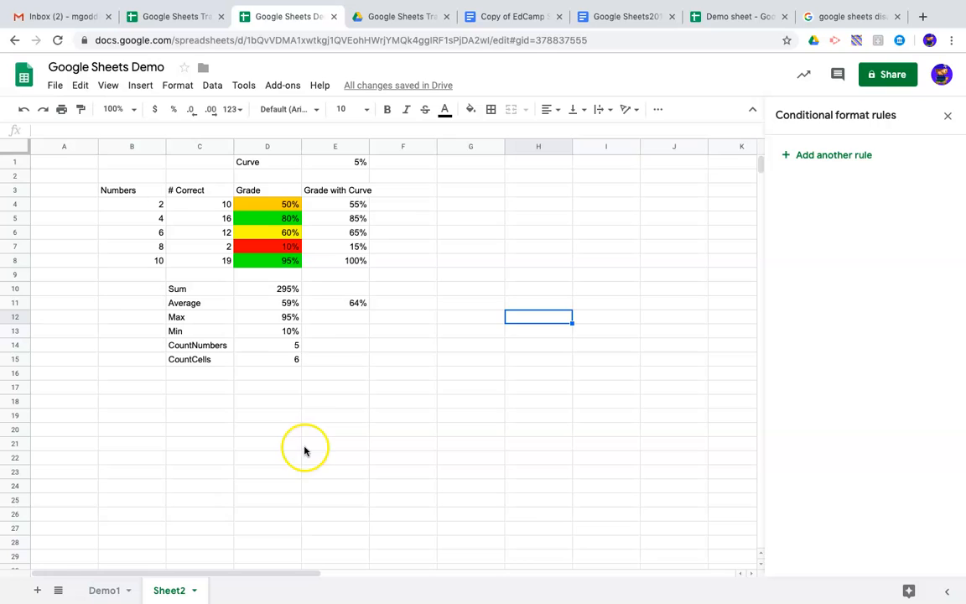
pyautogui.moveTo(310, 230)
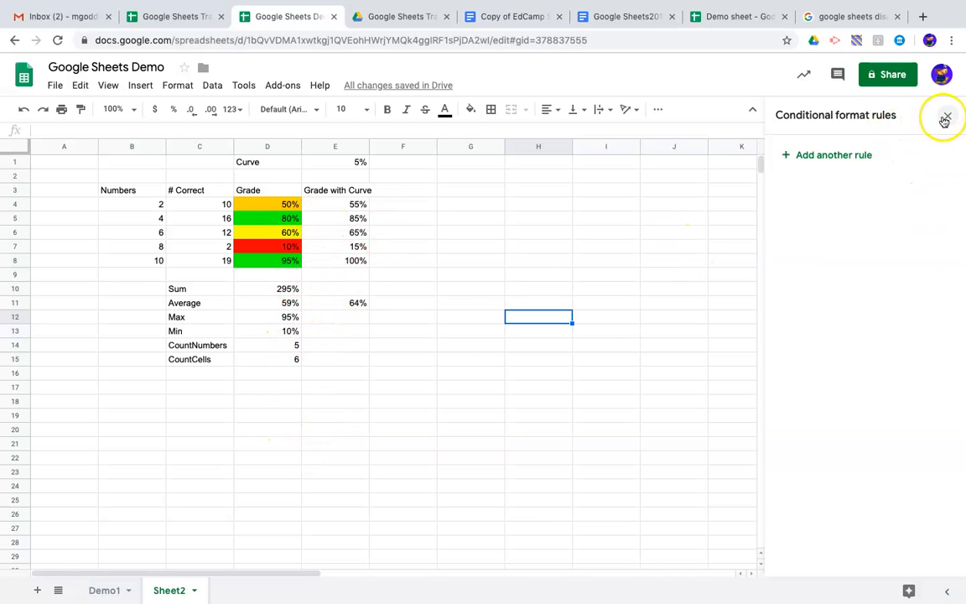
pyautogui.moveTo(946, 117)
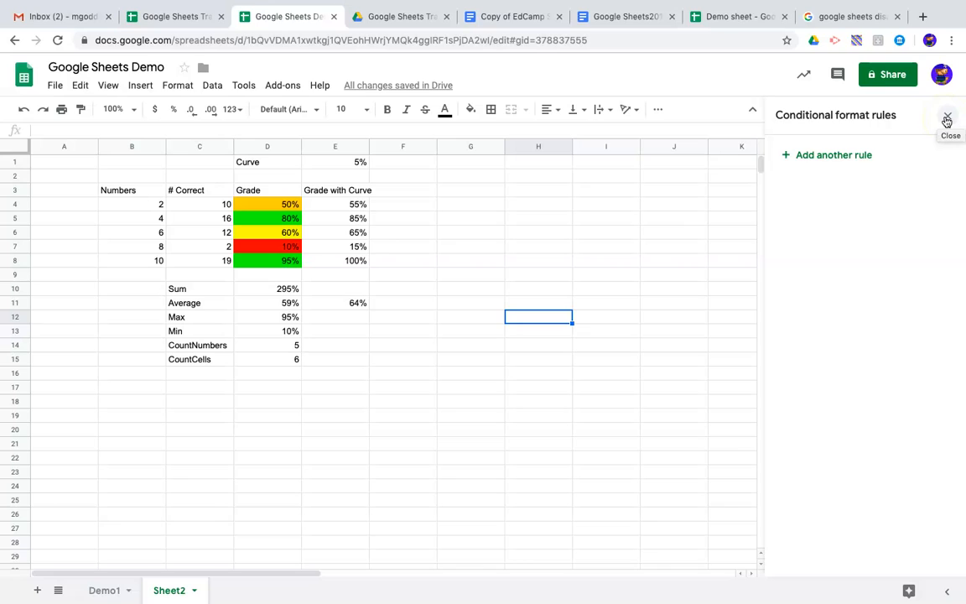